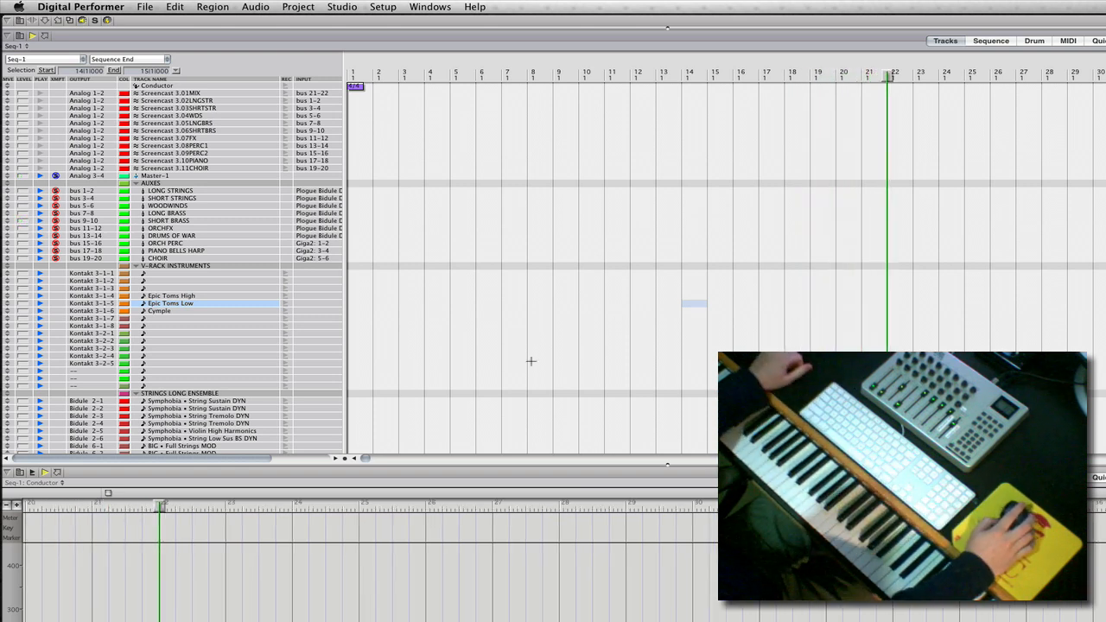
Scroll the track list down to the DRUMS OF WAR percussion folder
scroll(down, 3)
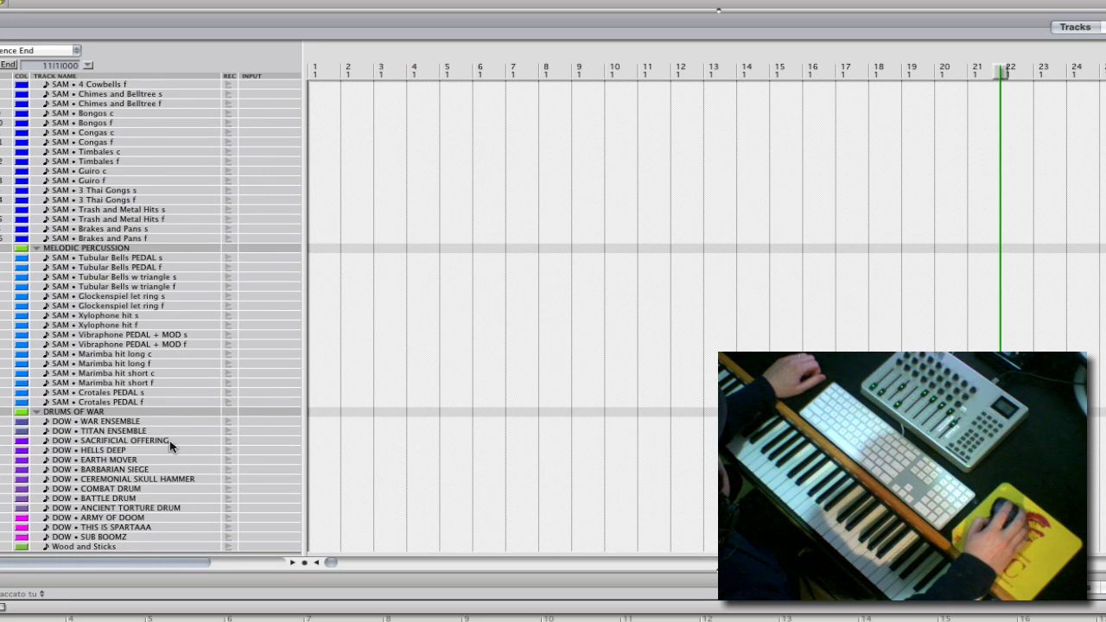
mouse_move(231, 468)
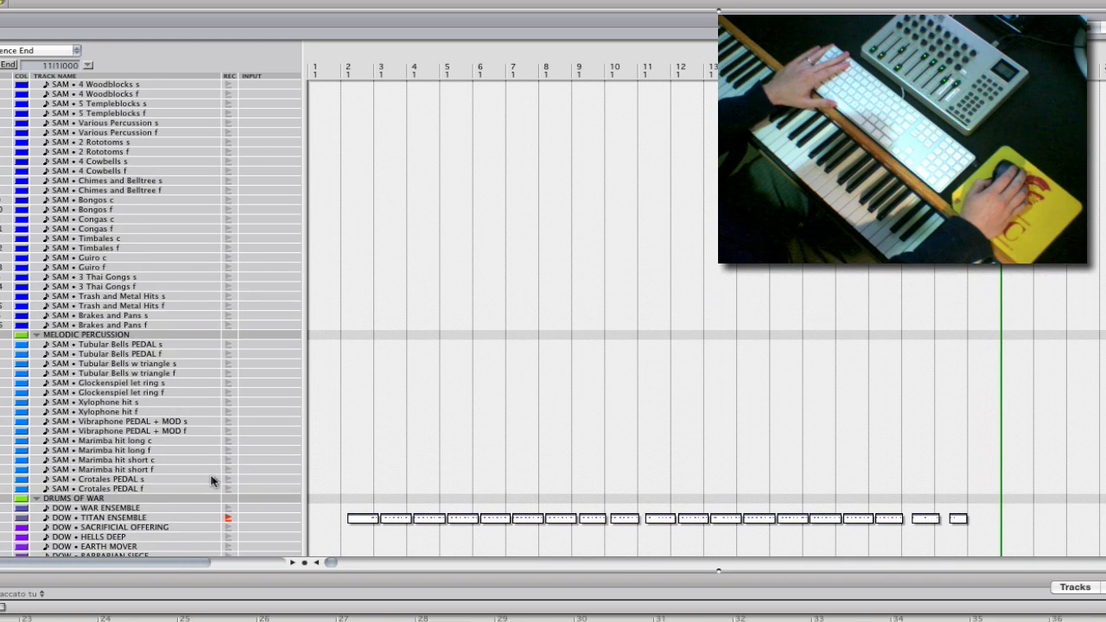
Scroll to the STRINGS LONG ENSEMBLE and STRINGS SHORT ENSEMBLE folders, including Half Step Trills
scroll(down, 3)
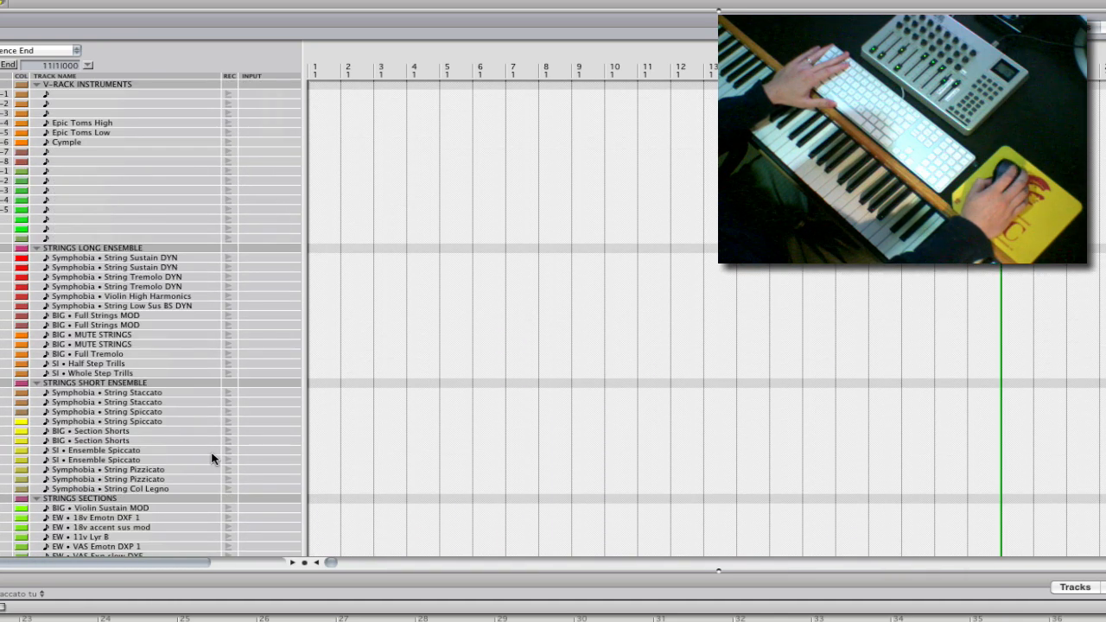
mouse_move(231, 406)
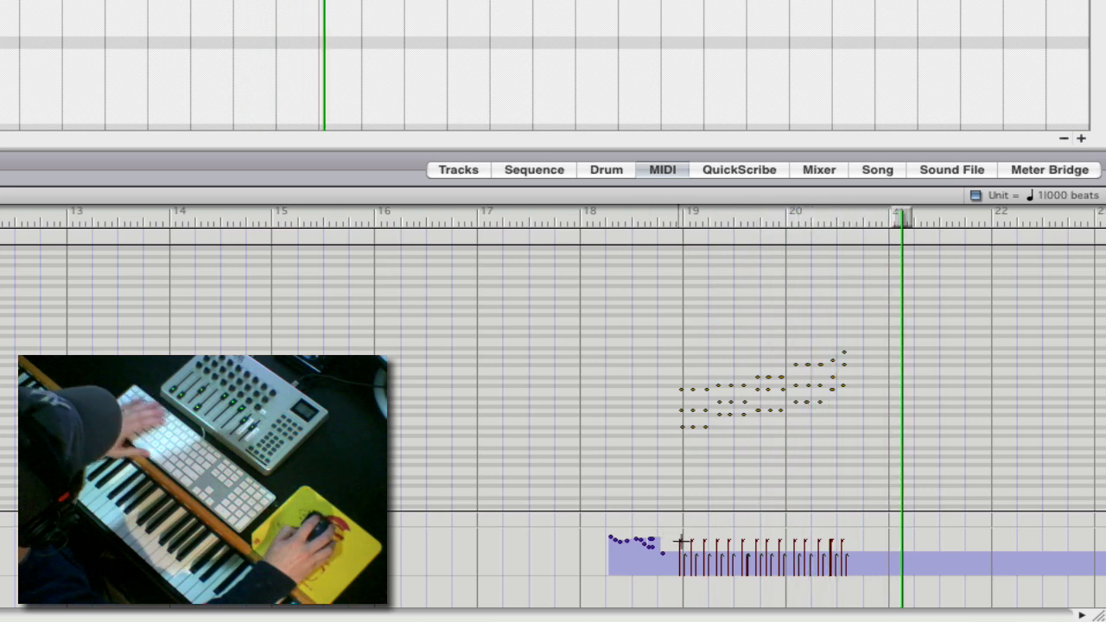
Draw a rising velocity ramp across the bar 19–21 trill notes for a crescendo
click(458, 169)
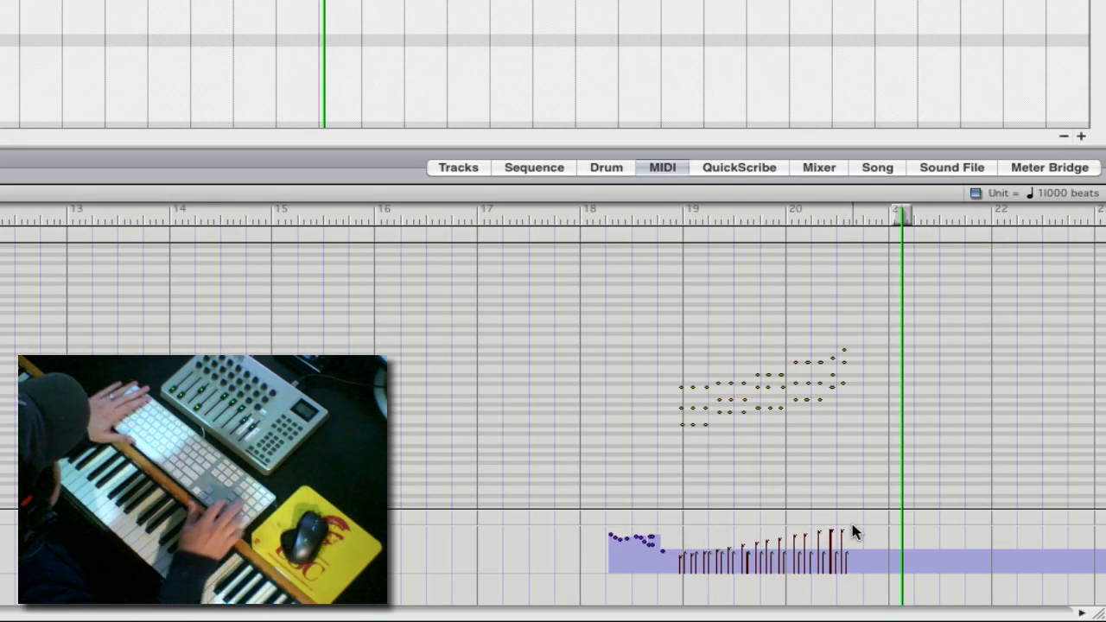
click(676, 212)
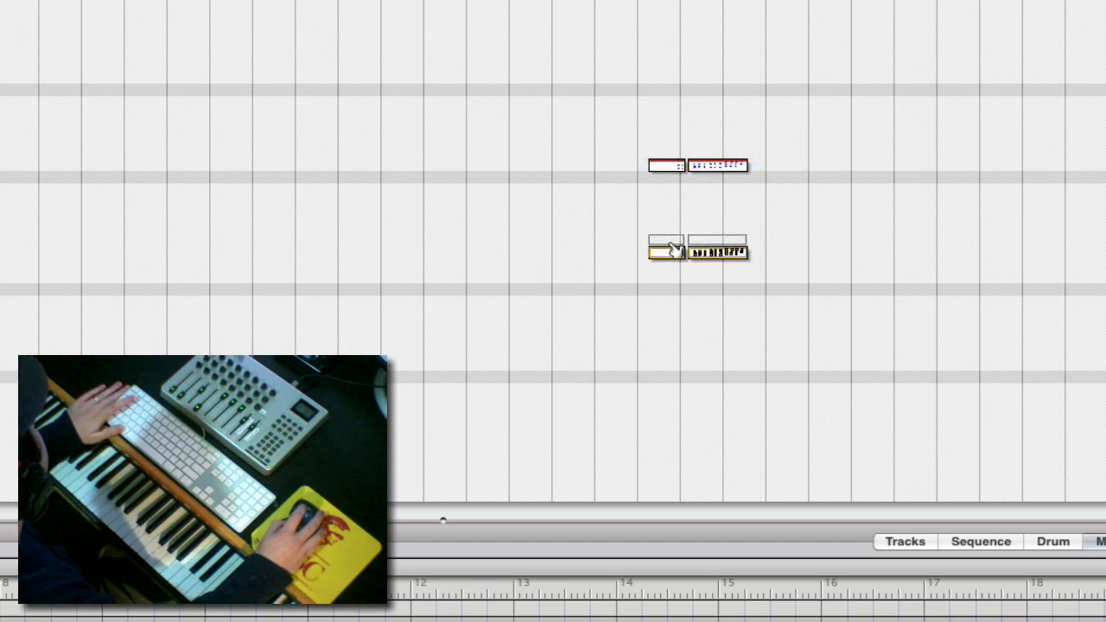
click(662, 167)
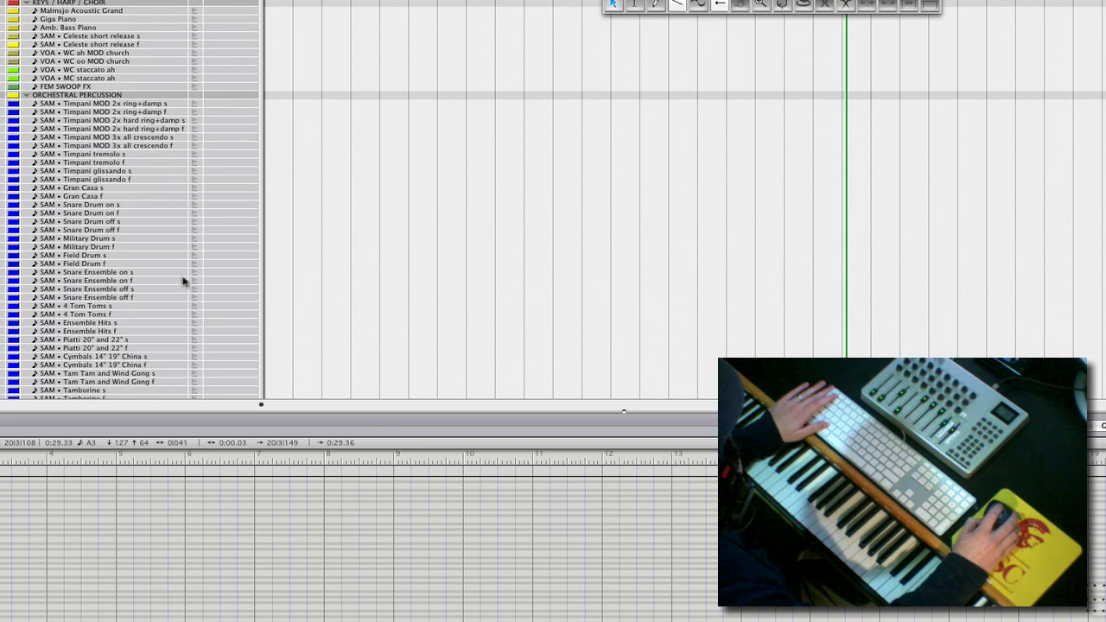
mouse_move(195, 300)
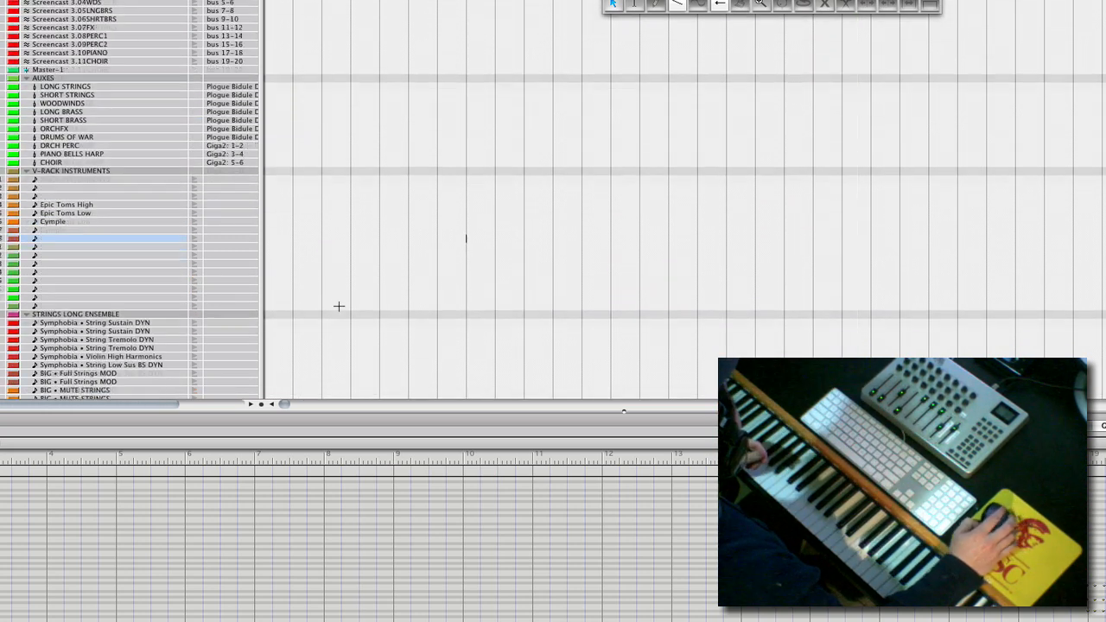
scroll(down, 3)
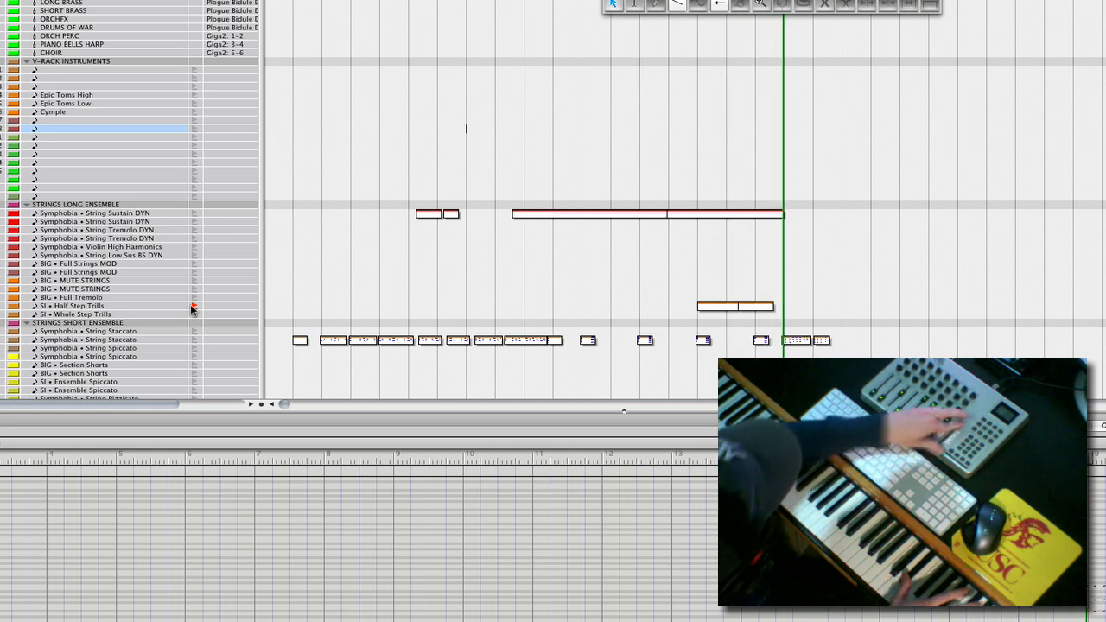
Scroll the track list back to the Drums of War percussion part after reviewing the strings
scroll(down, 3)
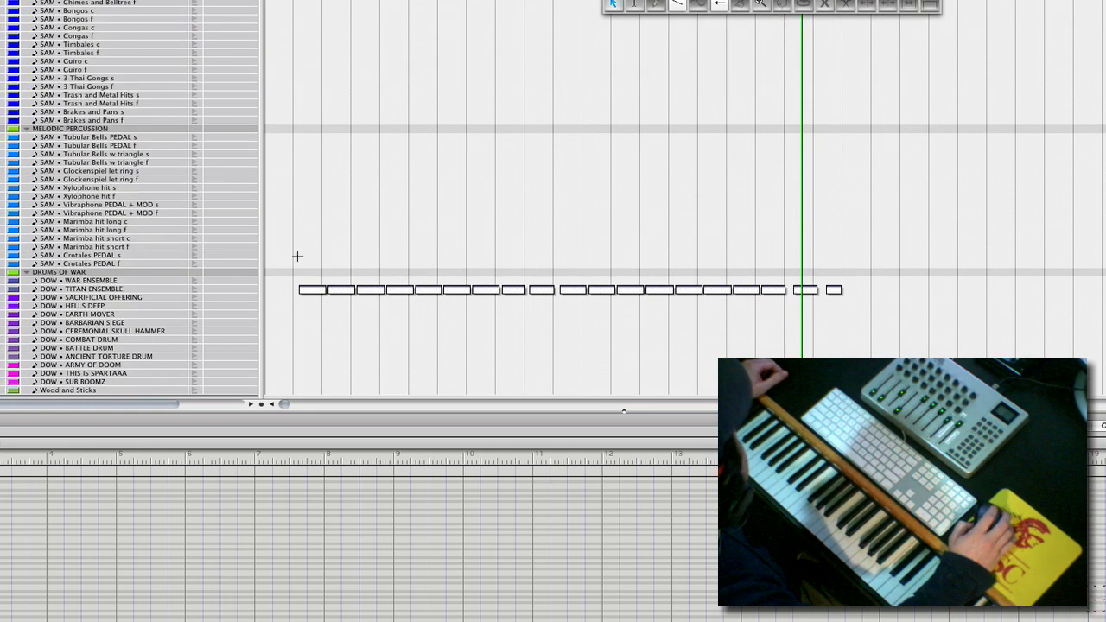
scroll(down, 3)
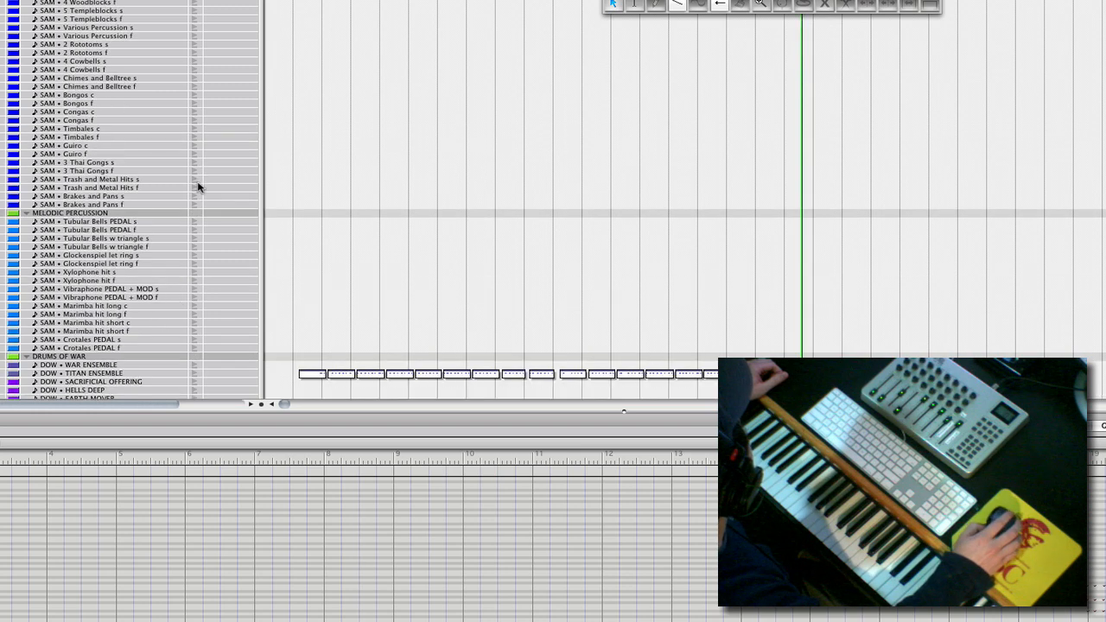